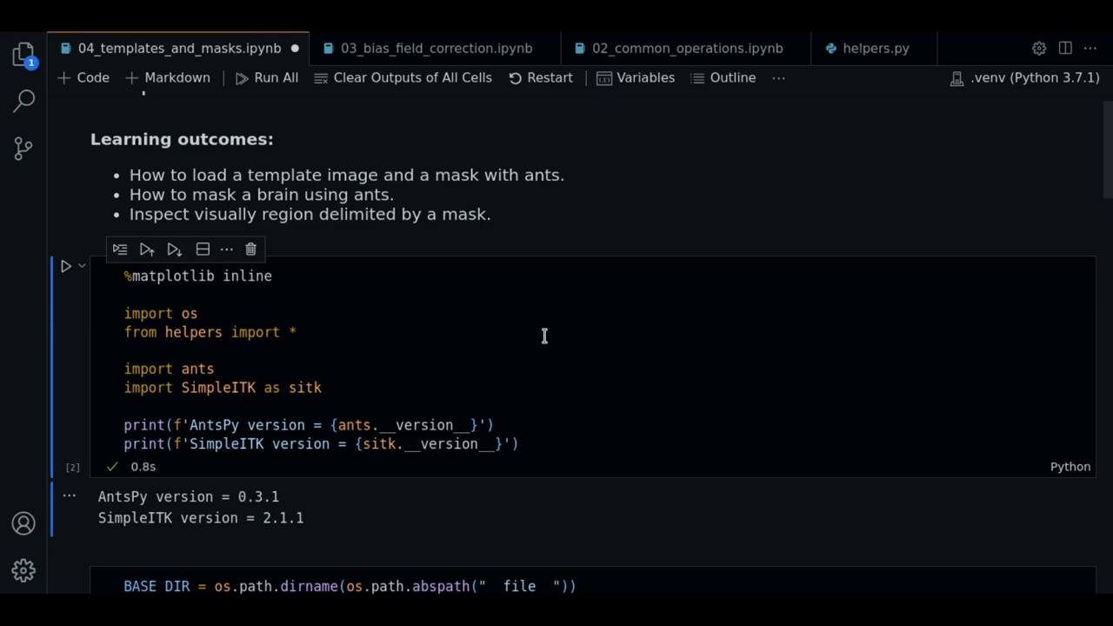
Step: Browse the loaded brain template up to a higher axial slice in the explore_3D_array viewer
scroll("down", 3)
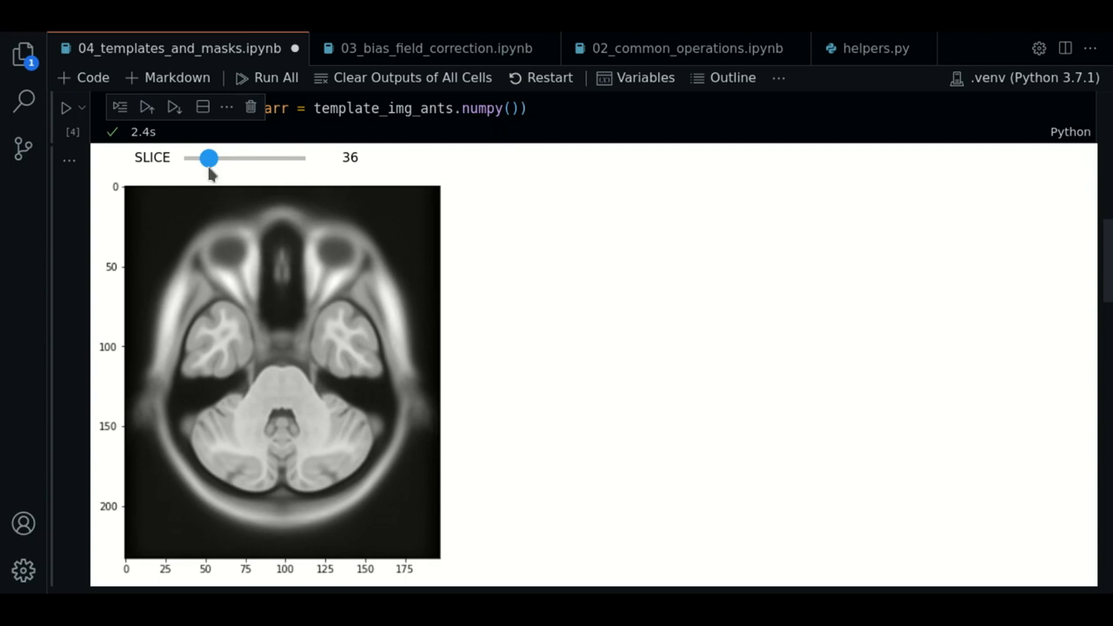
left_click_drag(209, 157, 294, 157)
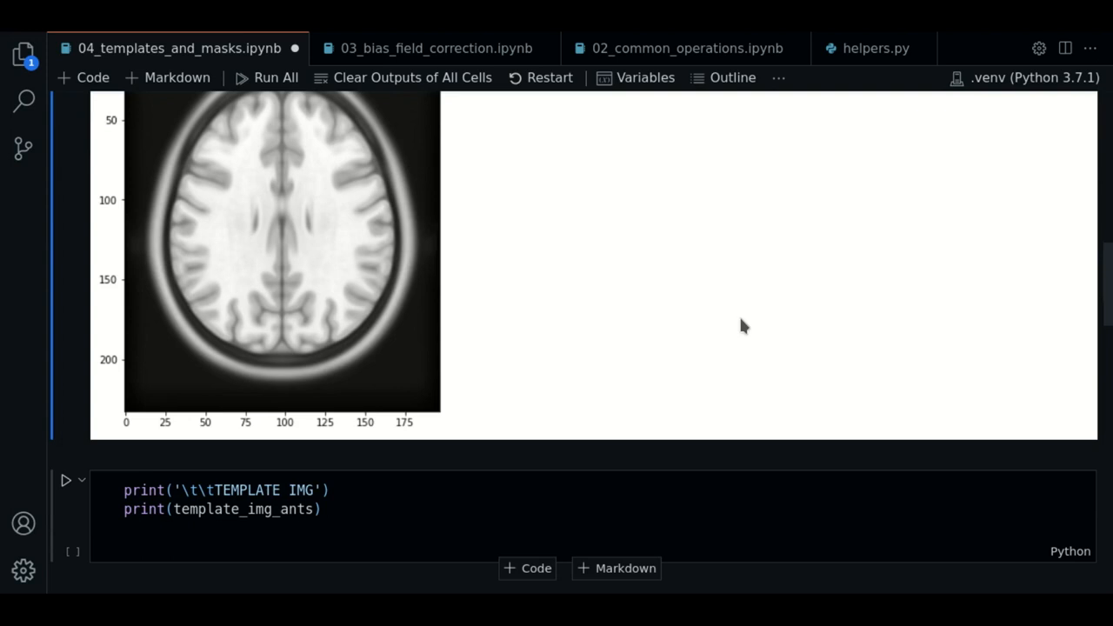
Step: Run print(template_img_ants) to show the template's pixel type, dimensions, spacing, origin and direction
left_click(66, 480)
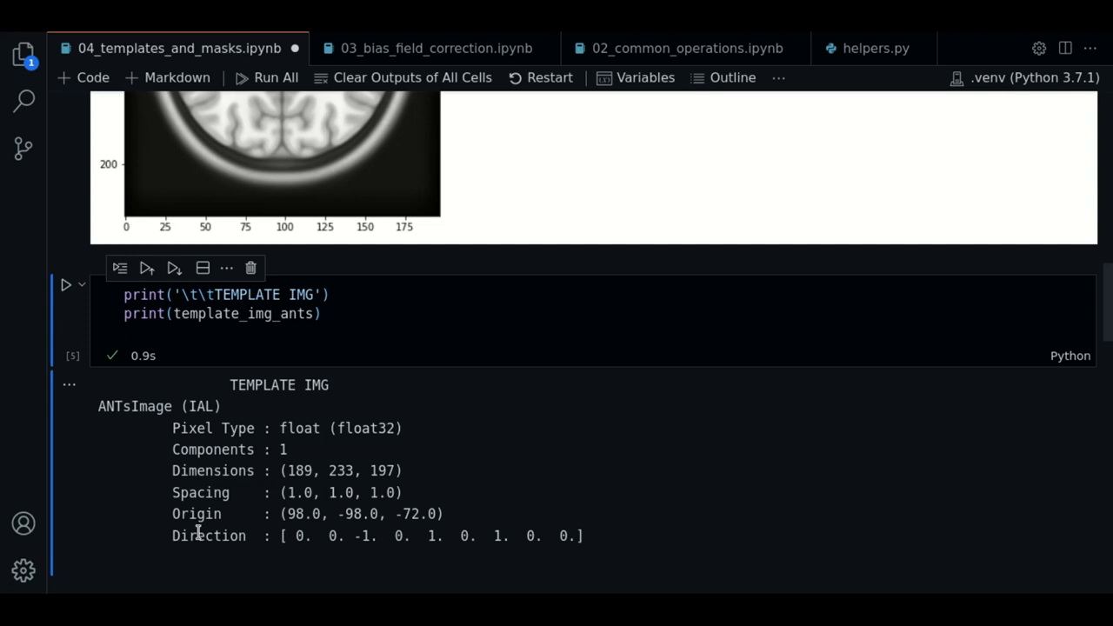
scroll("down", 3)
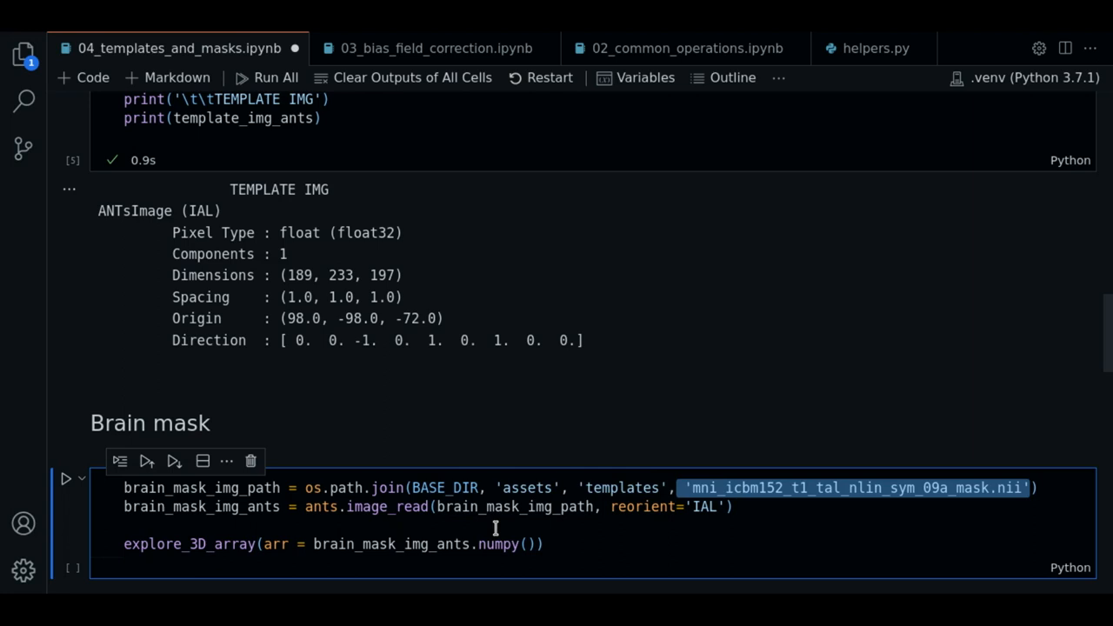
Step: Load the brain mask and browse its slices, down to 73 and up to 134 near the top
left_click(66, 479)
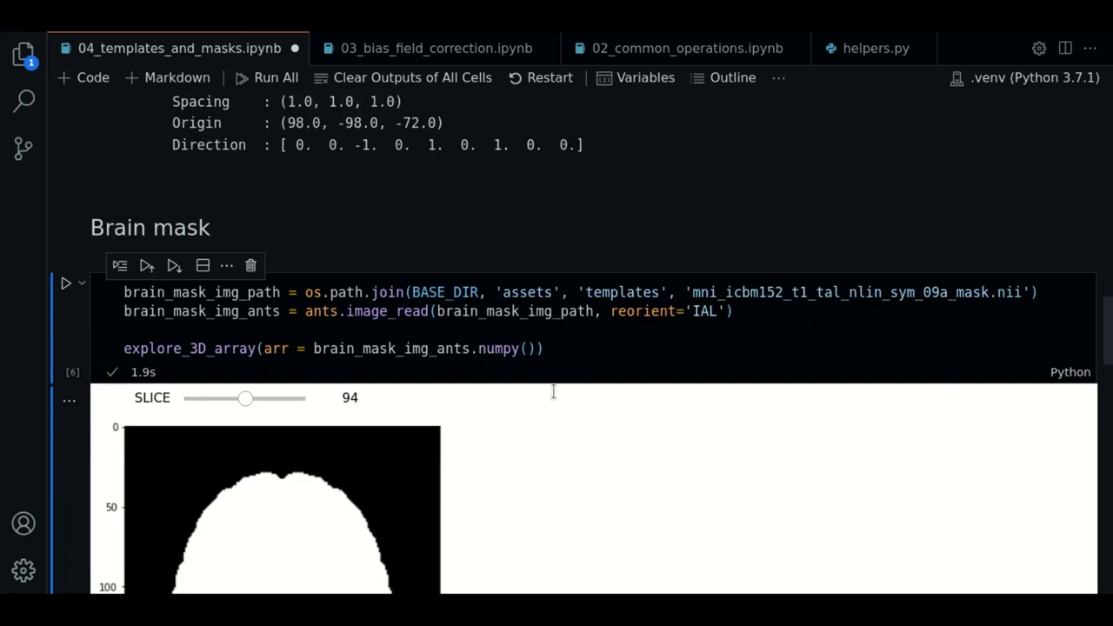
left_click_drag(247, 397, 233, 153)
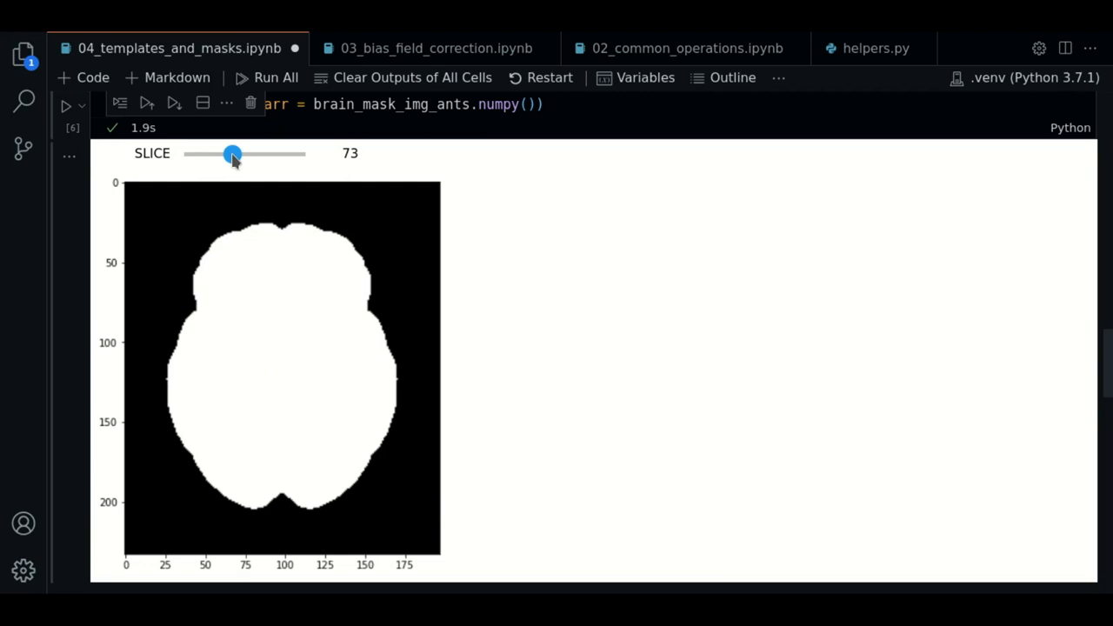
left_click_drag(233, 153, 271, 153)
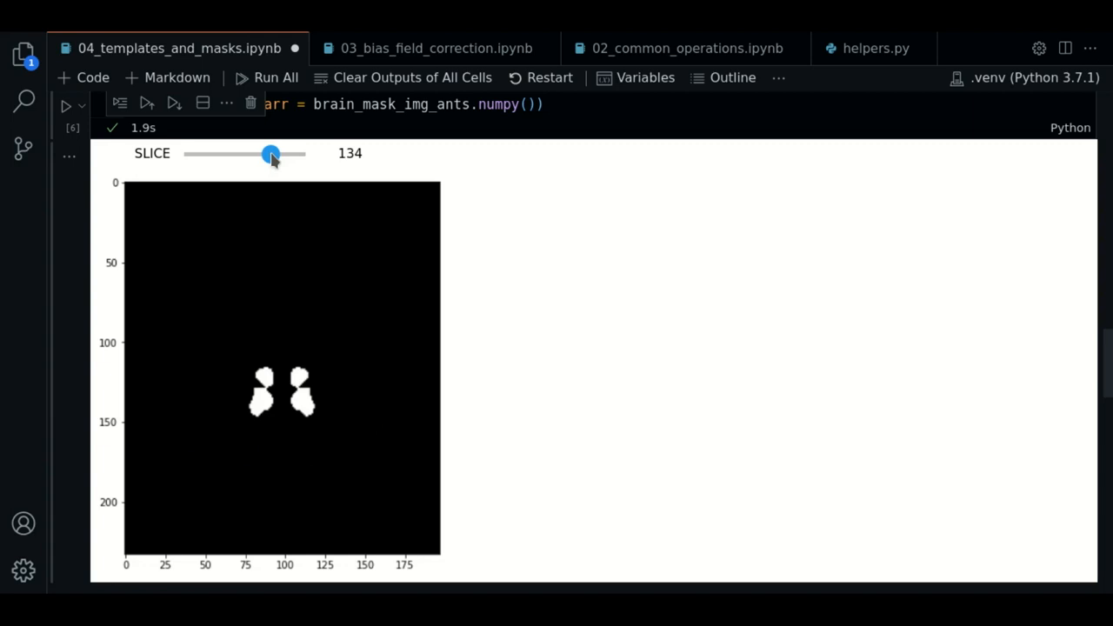
scroll("down", 3)
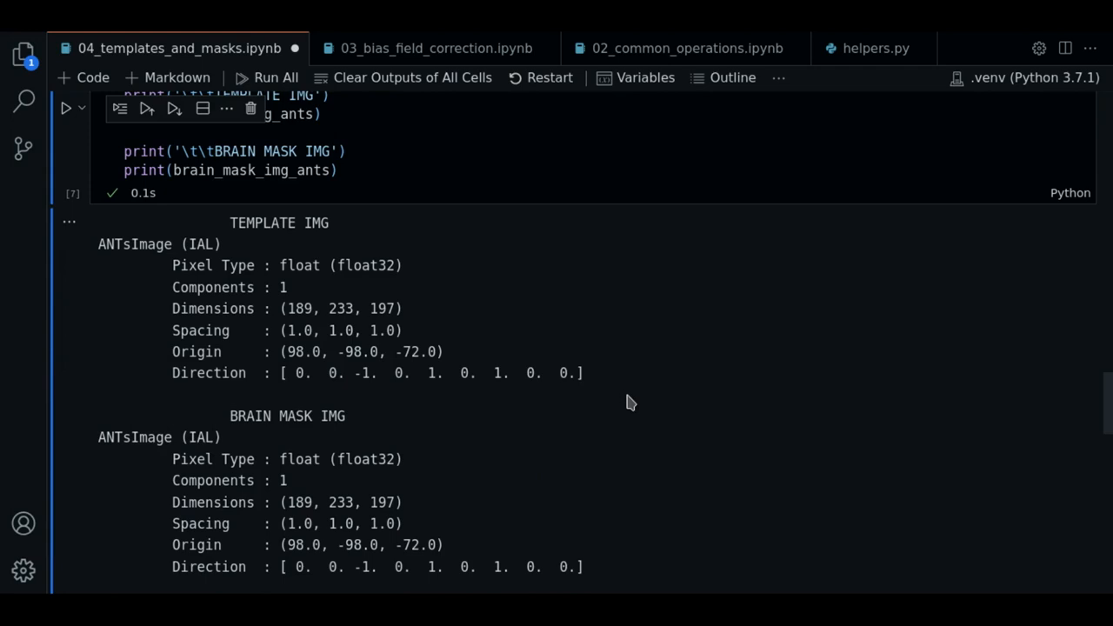
mouse_move(297, 329)
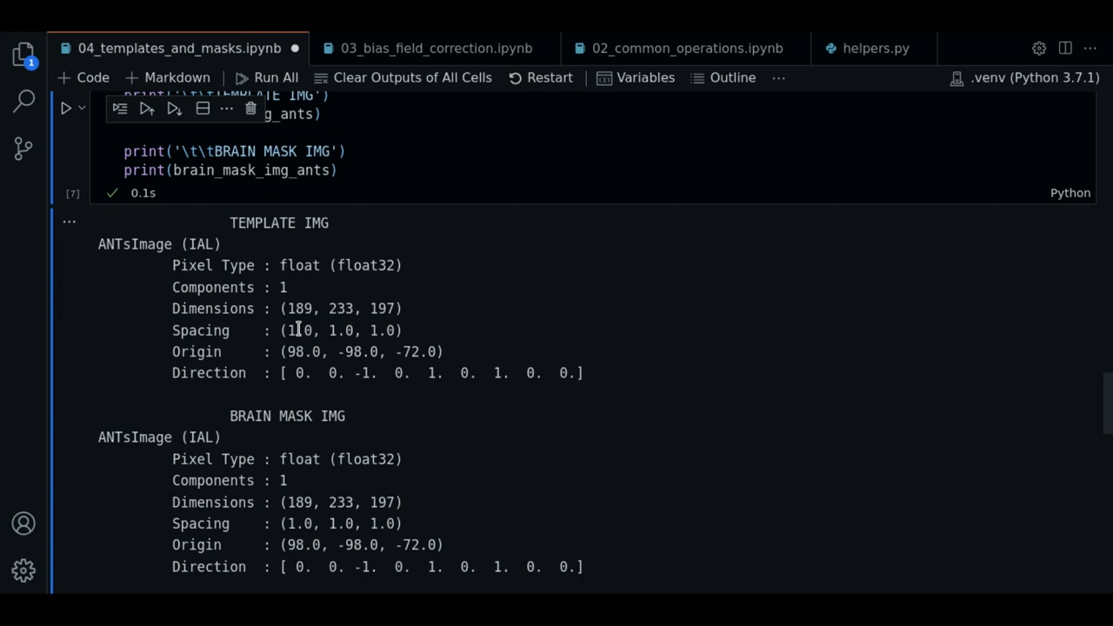
Step: Point out a value in the template's header and compare it against the brain mask's printout
double_click(339, 330)
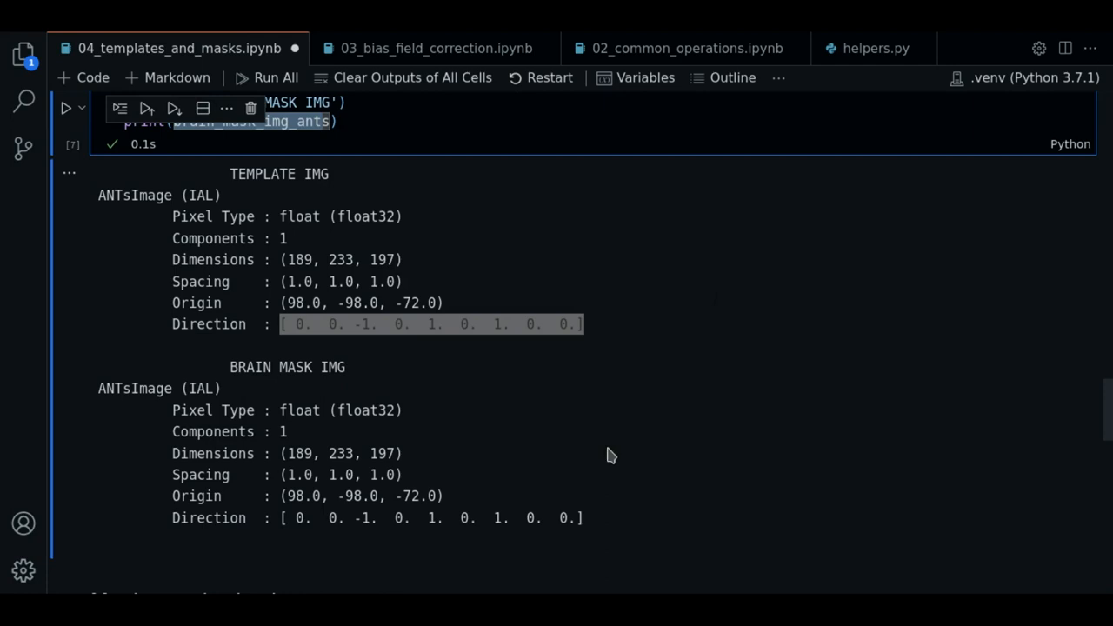
scroll("up", 3)
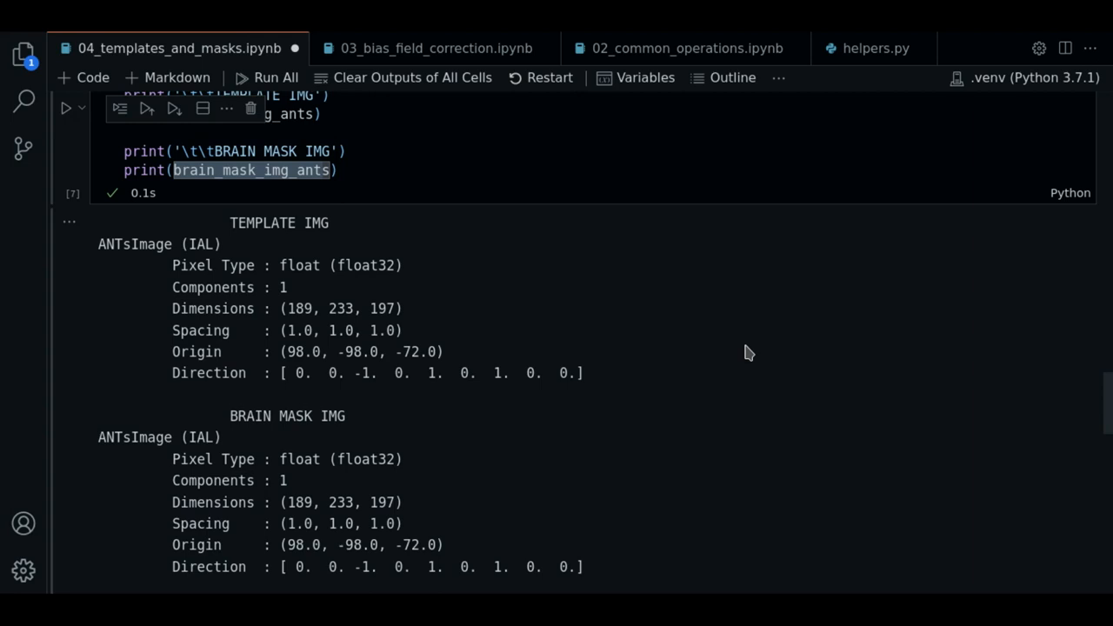
scroll("down", 3)
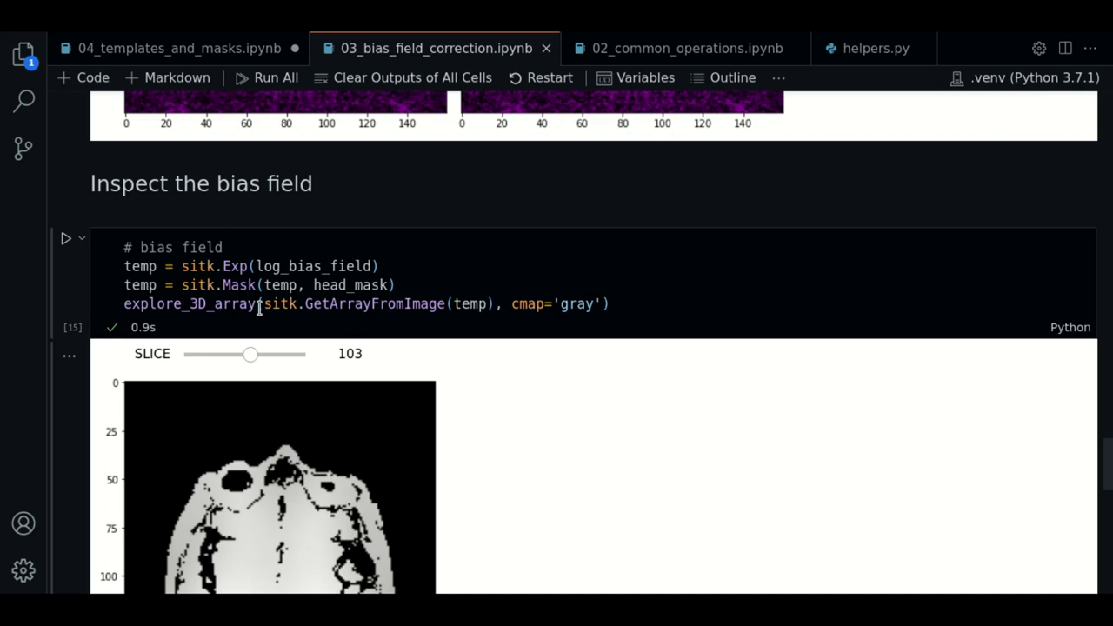
Step: Highlight the explore_3D_array call in the bias field correction notebook's cell
double_click(216, 286)
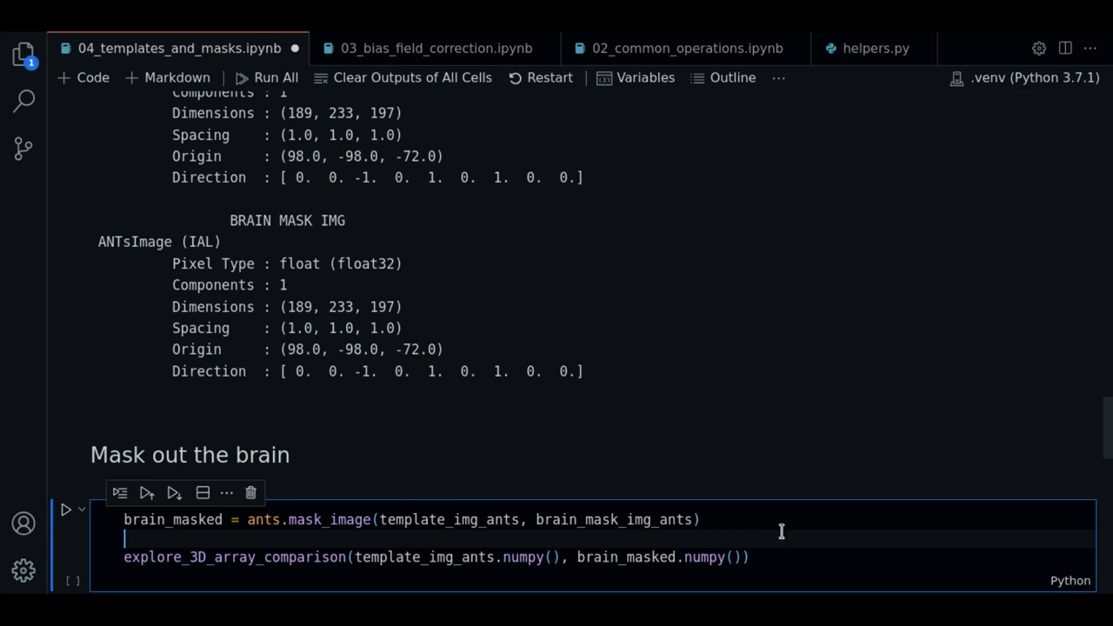
mouse_move(421, 519)
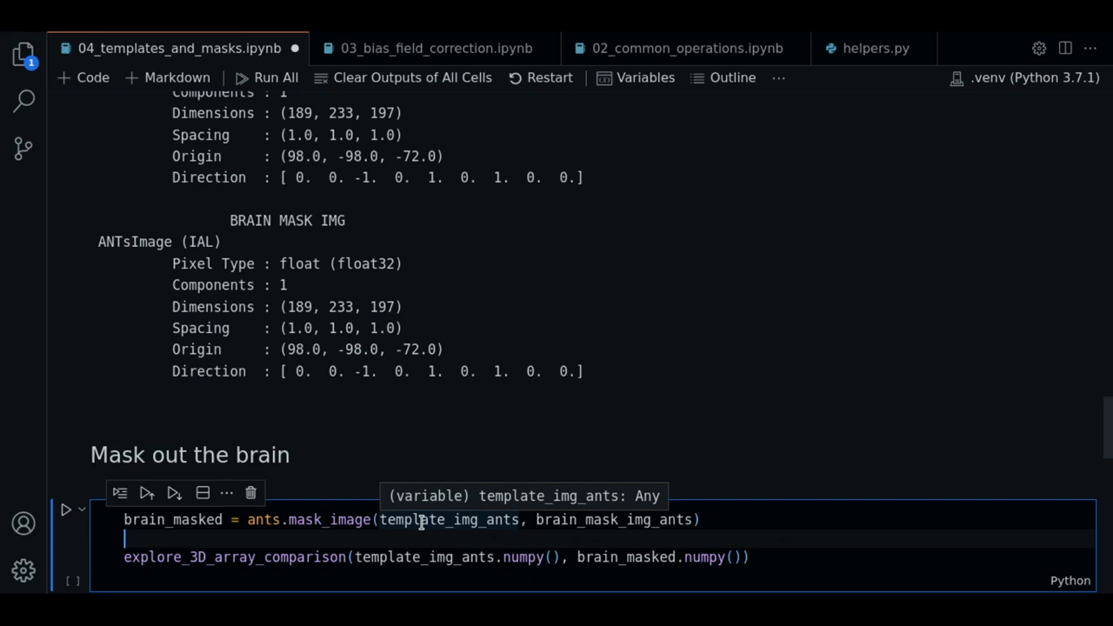
Step: Point out the template variable being masked, then browse the before/after comparison from cerebellum to top slices
double_click(172, 518)
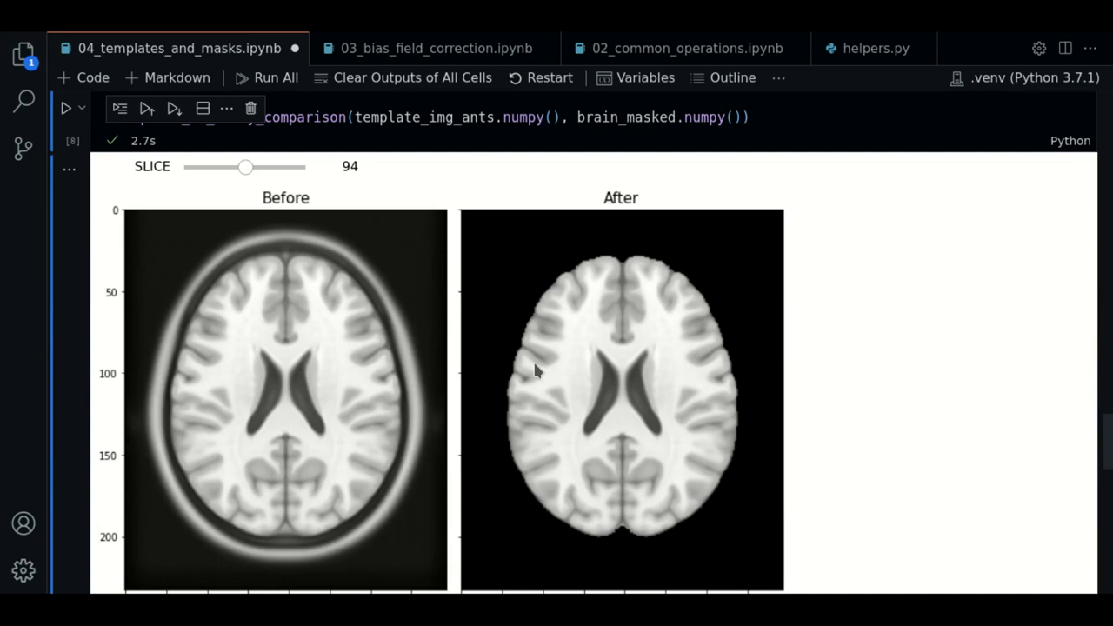
left_click_drag(247, 167, 243, 167)
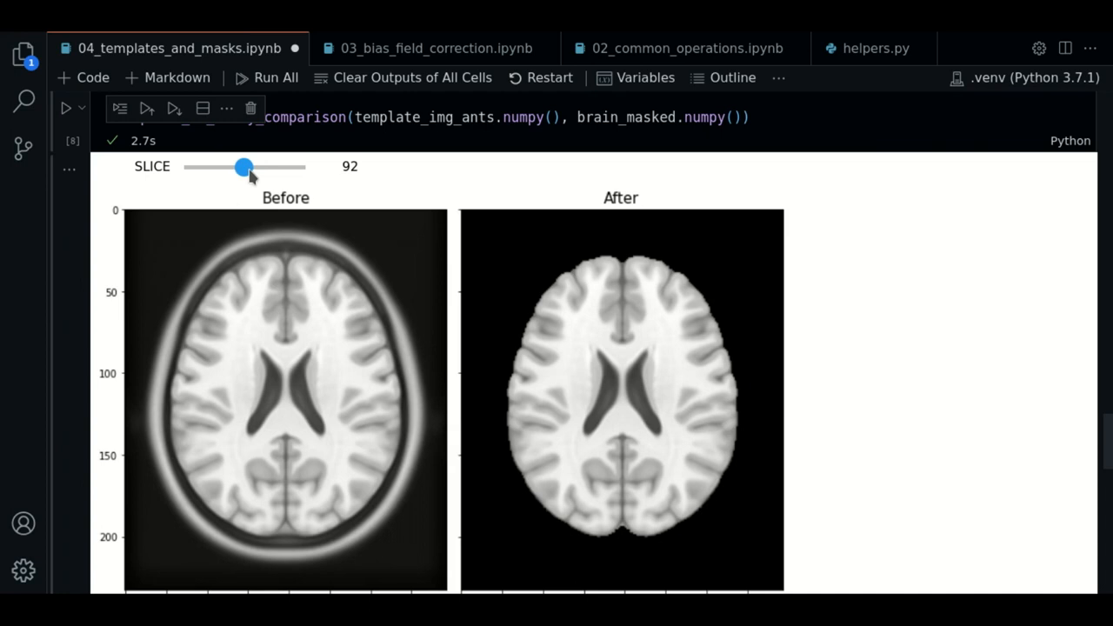
left_click_drag(244, 167, 200, 167)
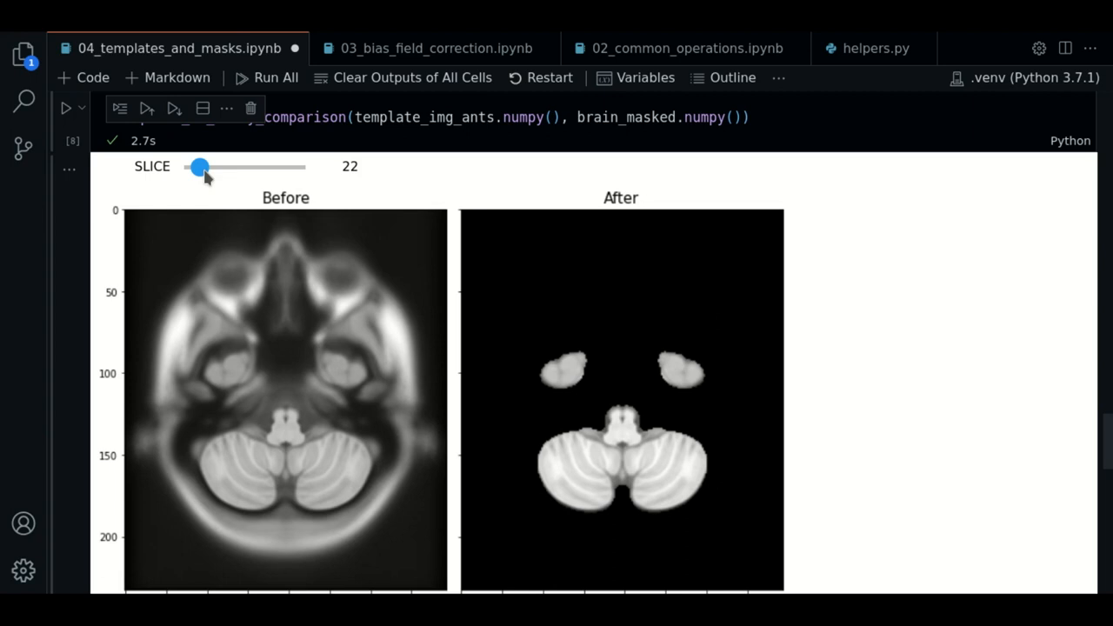
left_click_drag(200, 167, 229, 167)
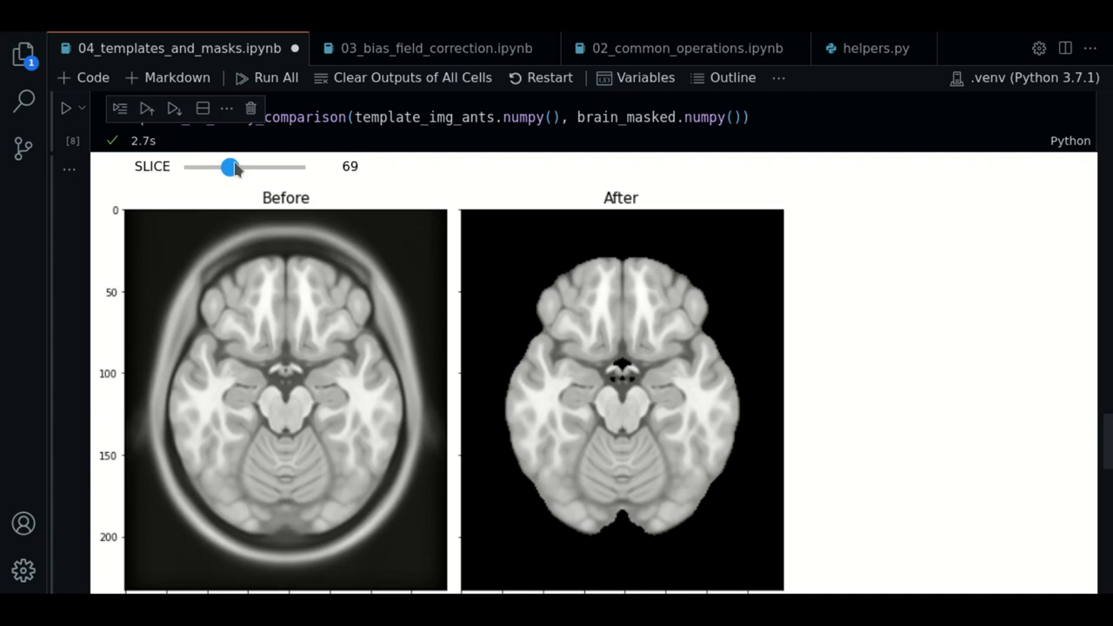
left_click_drag(230, 167, 282, 167)
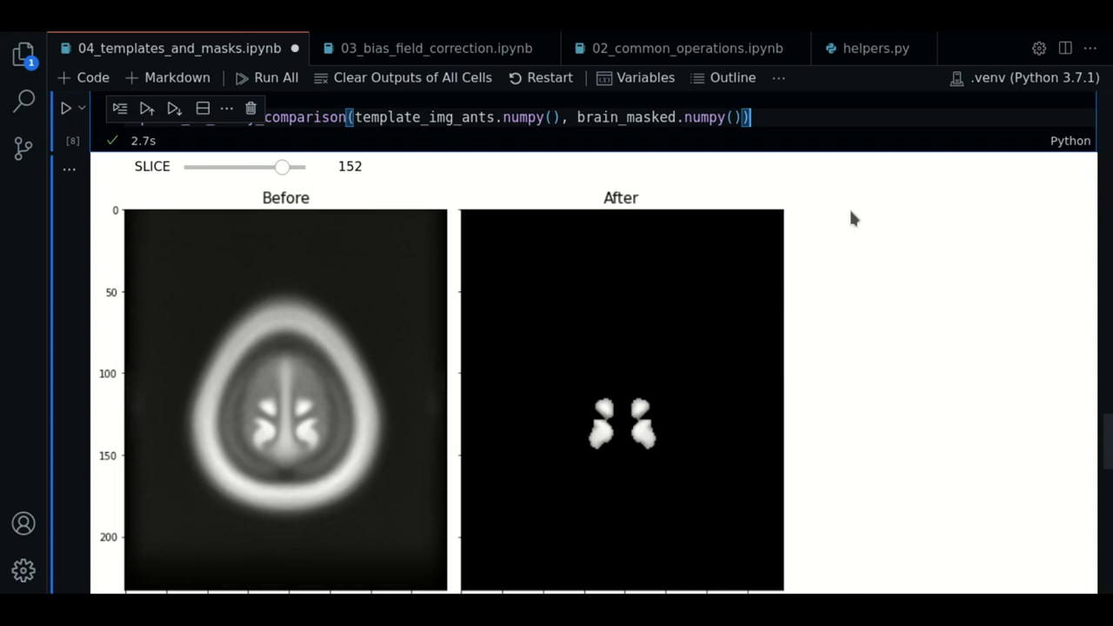
scroll("down", 3)
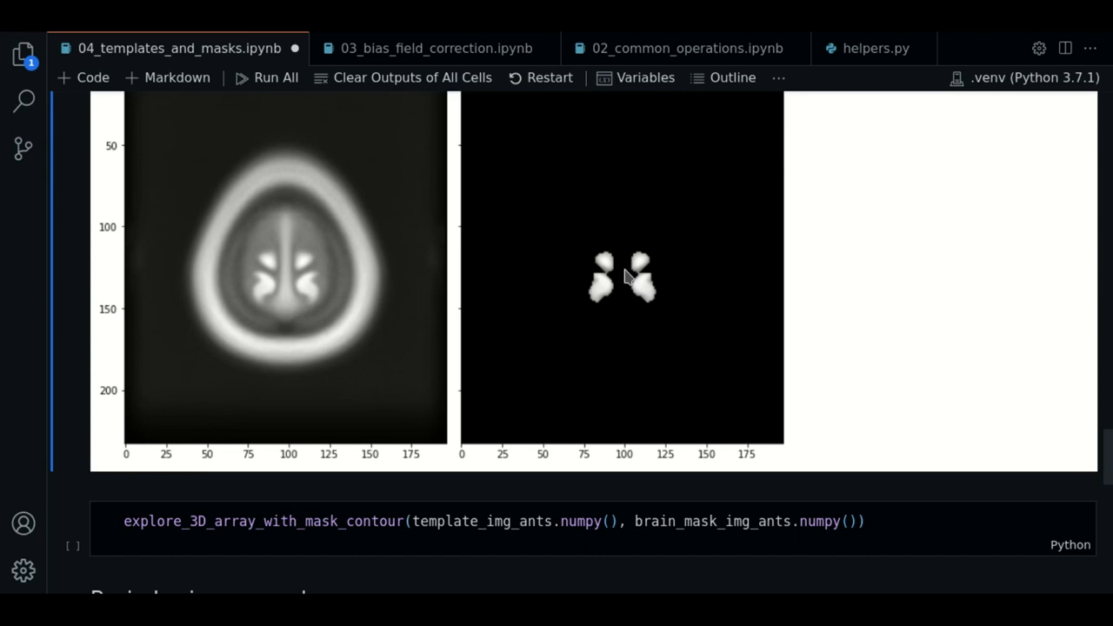
Step: Run explore_3D_array_with_mask_contour on the template and brain mask, browsing slices 94 up to 152
left_click(415, 522)
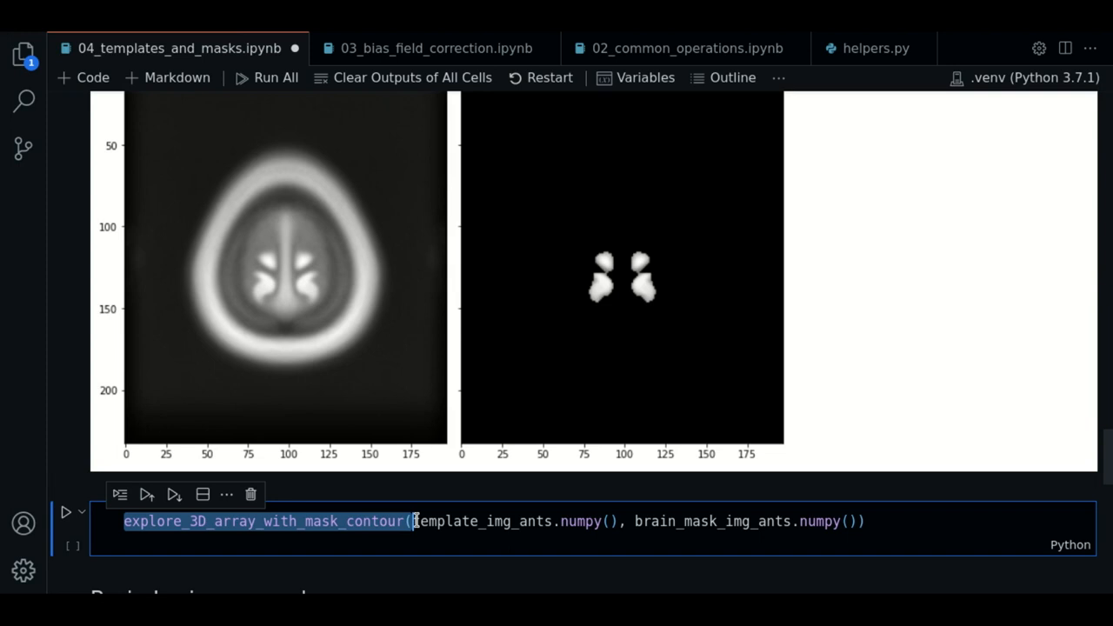
mouse_move(887, 49)
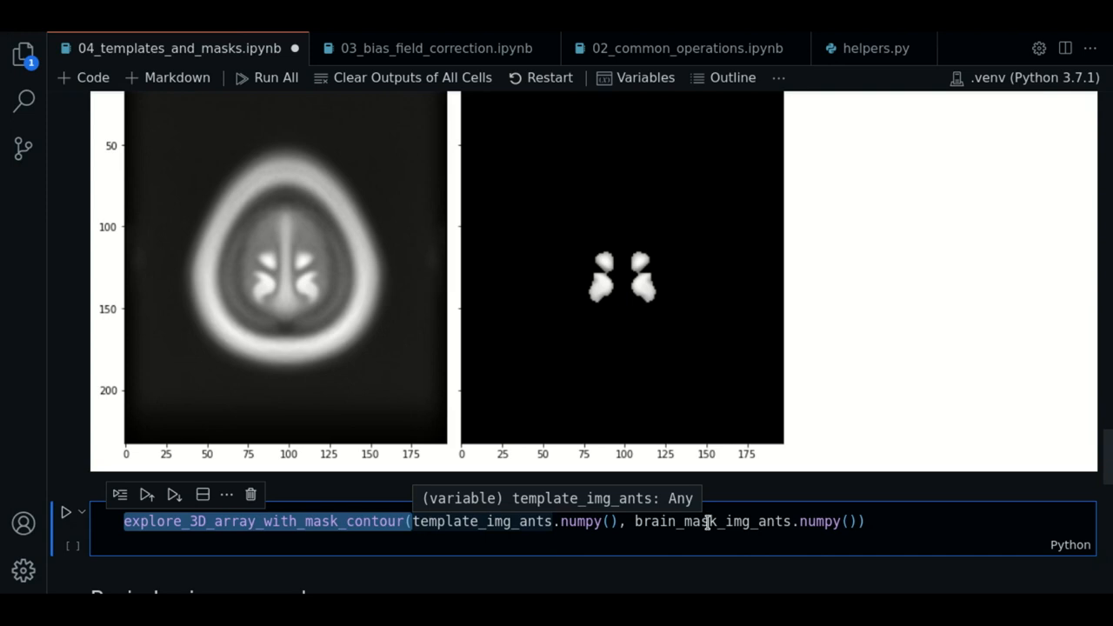
left_click(66, 511)
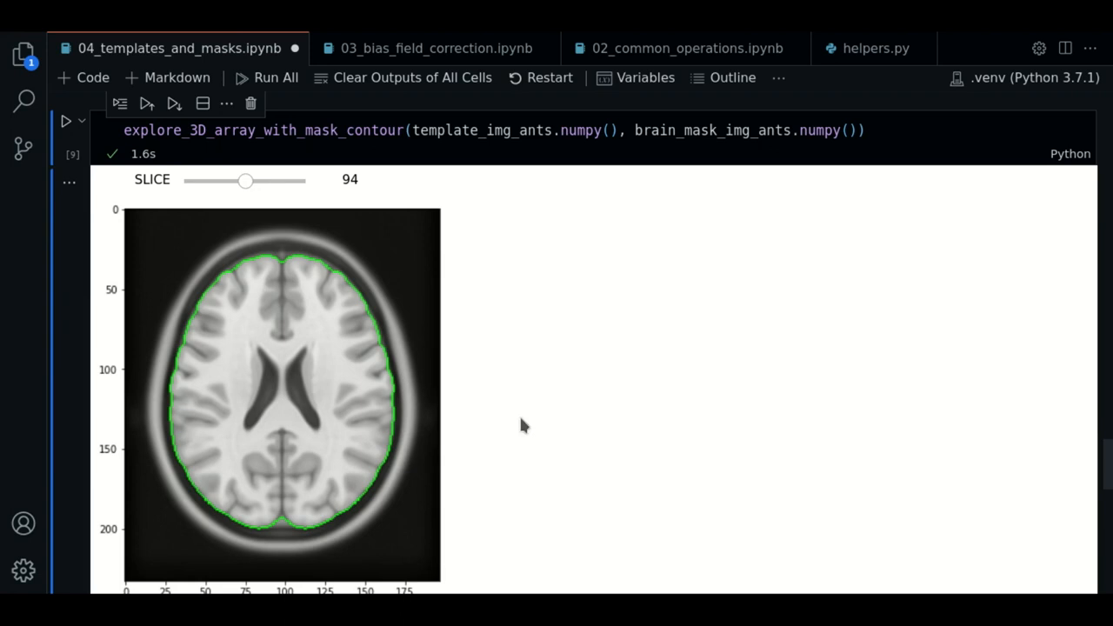
left_click_drag(245, 179, 265, 179)
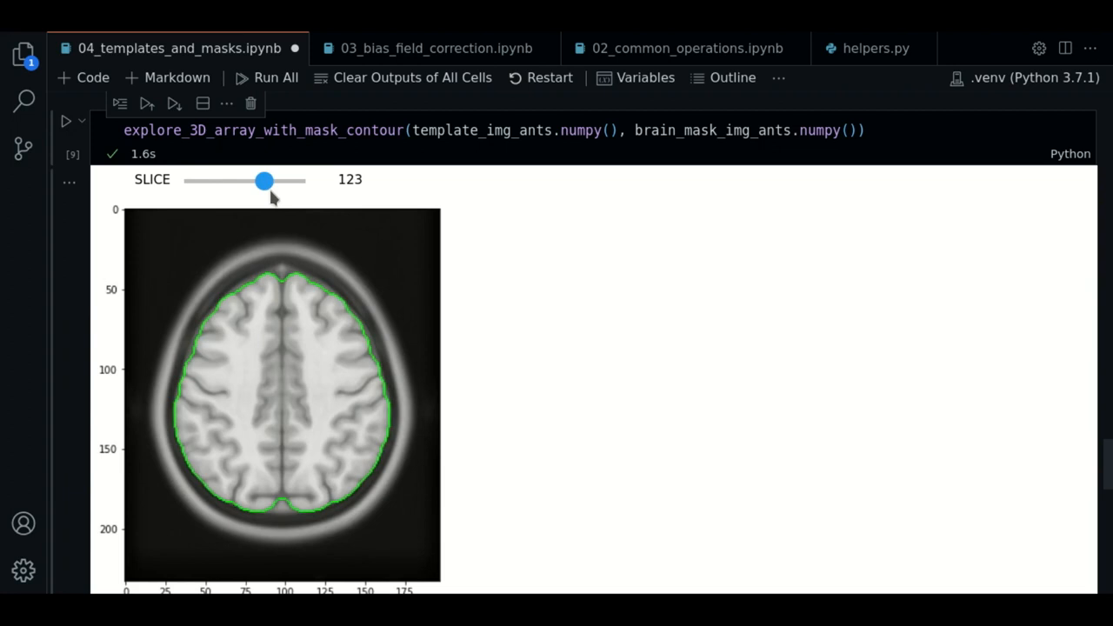
left_click_drag(264, 179, 281, 132)
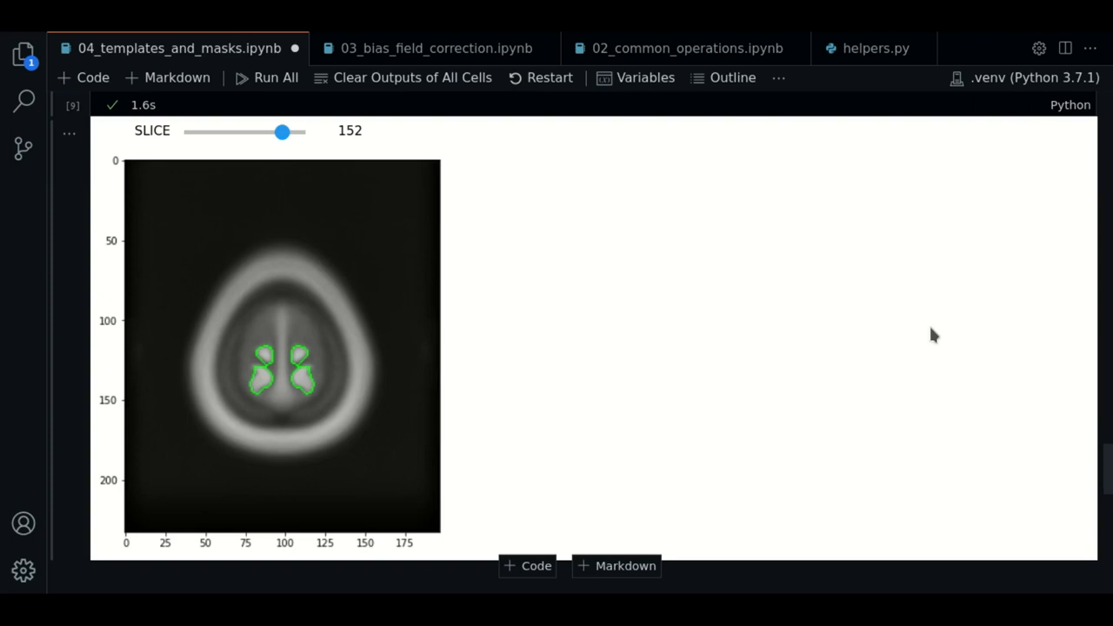
scroll("down", 3)
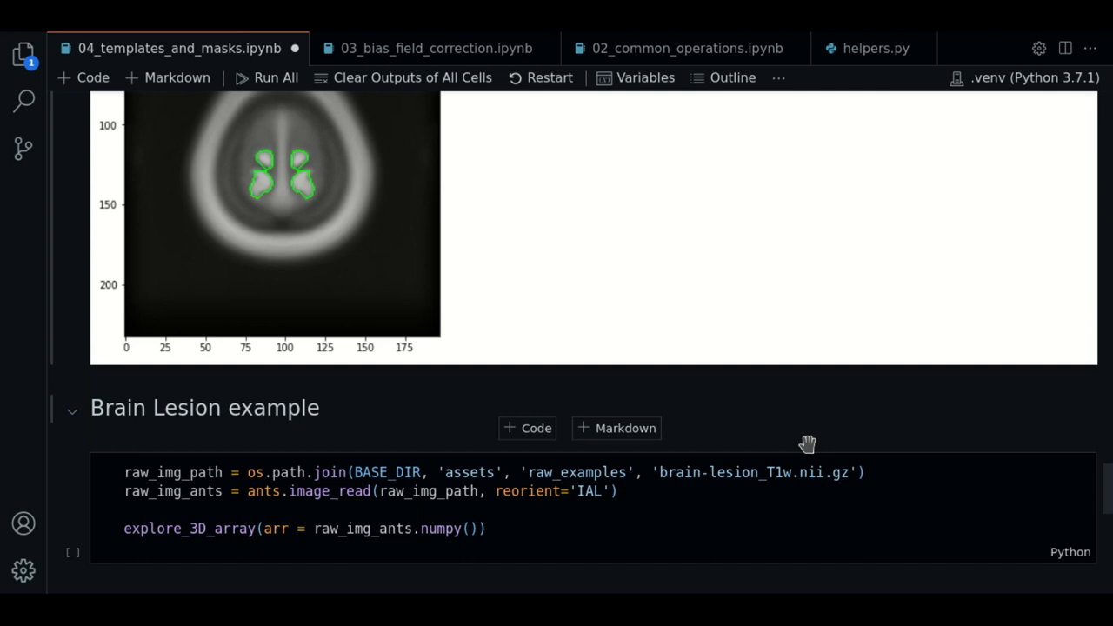
Step: Run the Brain Lesion example cell to display the raw T1-weighted lesion scan in a slice viewer
left_click(556, 528)
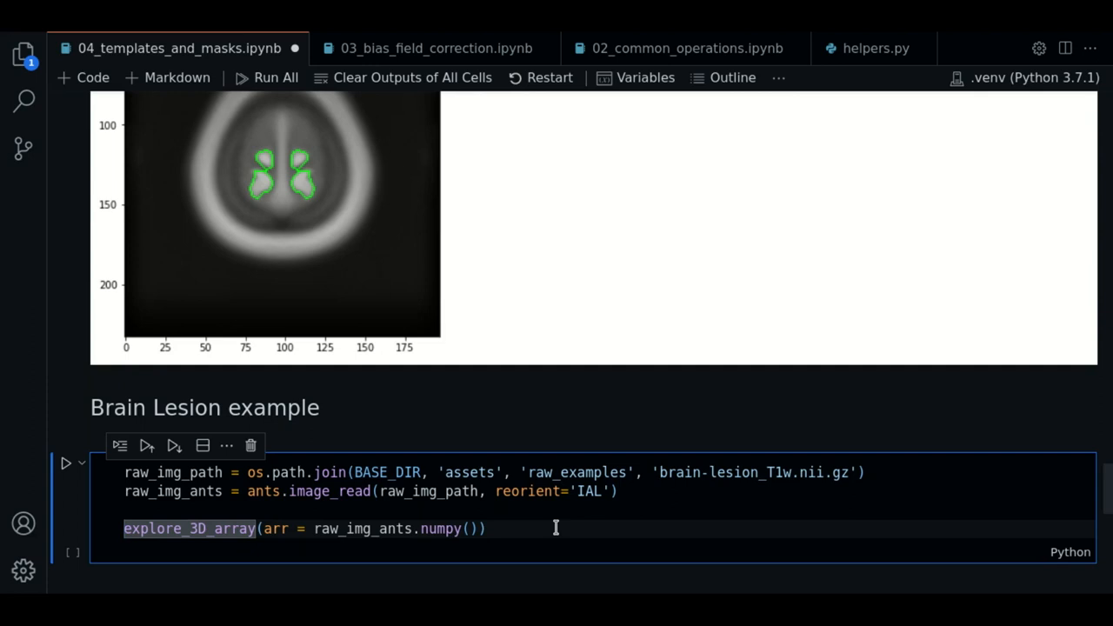
left_click(66, 463)
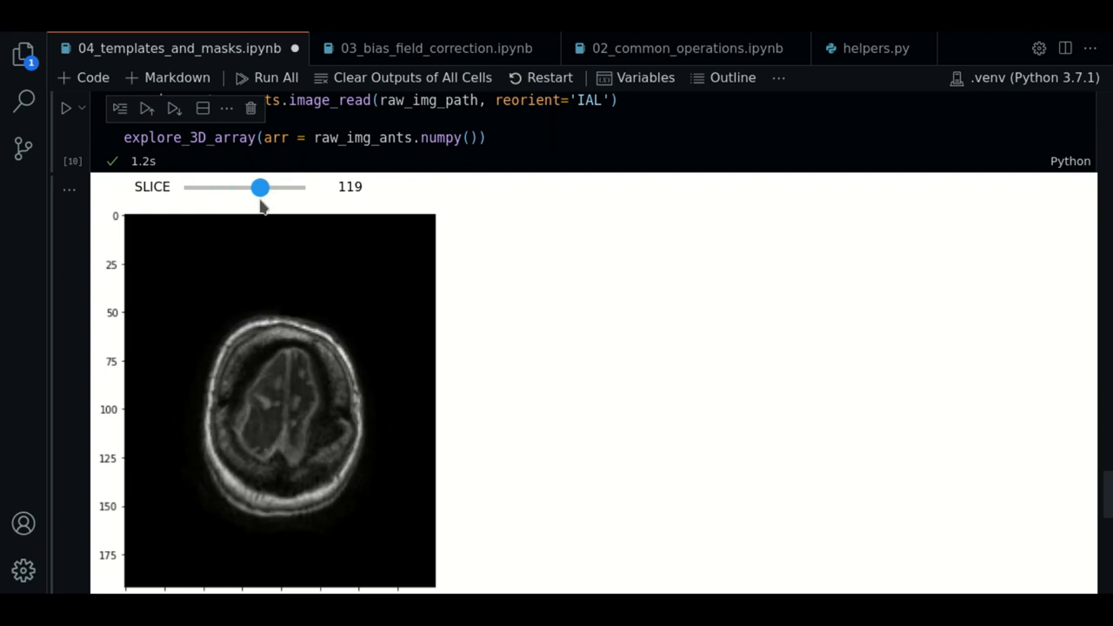
scroll("down", 3)
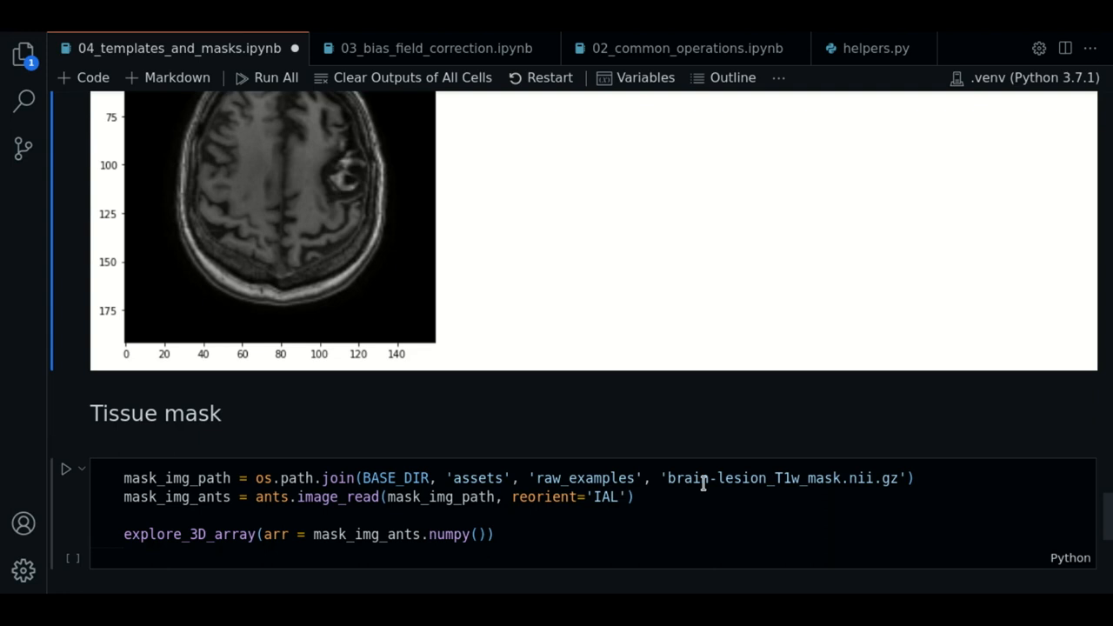
Step: Run the Tissue mask cell and browse the lesion mask's slices from 95 up to 162
left_click(662, 511)
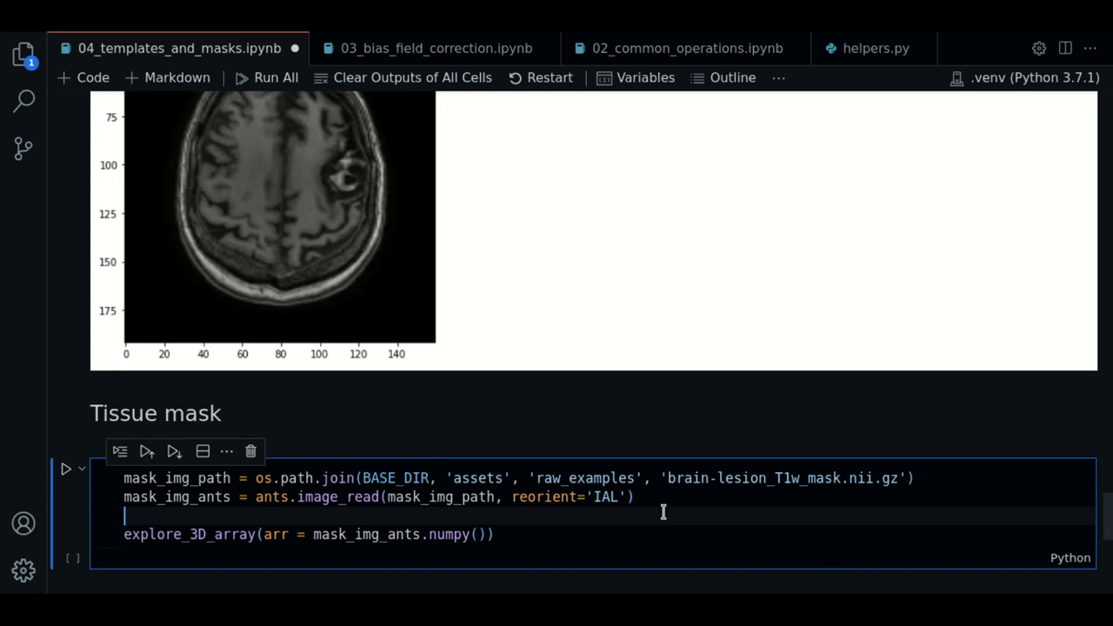
left_click(66, 469)
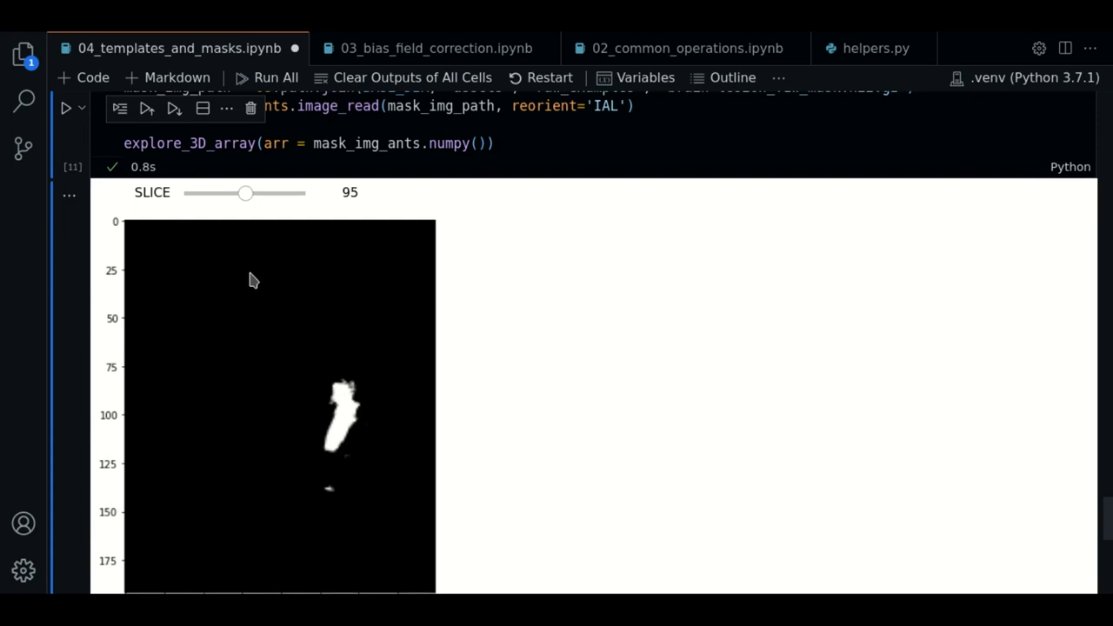
left_click_drag(247, 191, 288, 191)
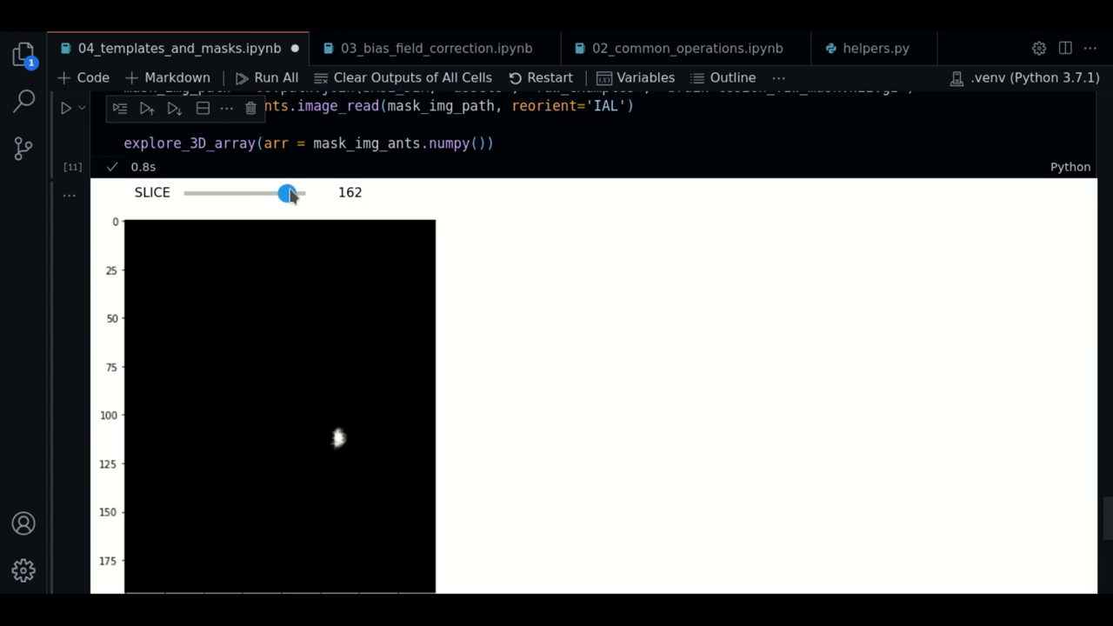
left_click_drag(289, 191, 244, 191)
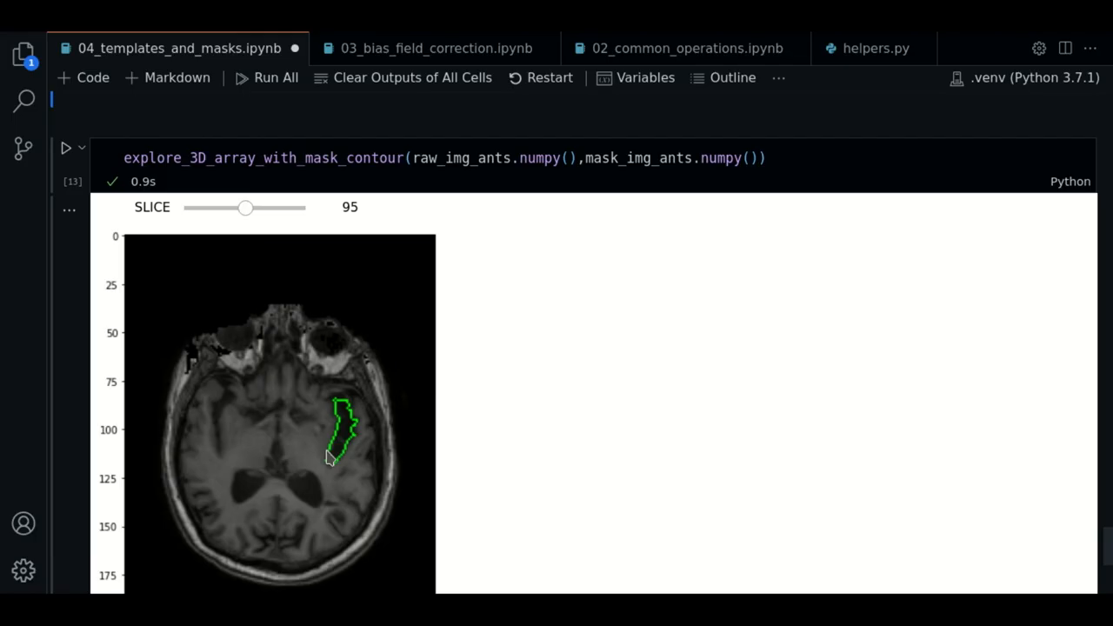
Step: Browse the lesion MRI's green contour overlay through slices 34, 105 and 125, settling on 128
left_click_drag(247, 207, 207, 207)
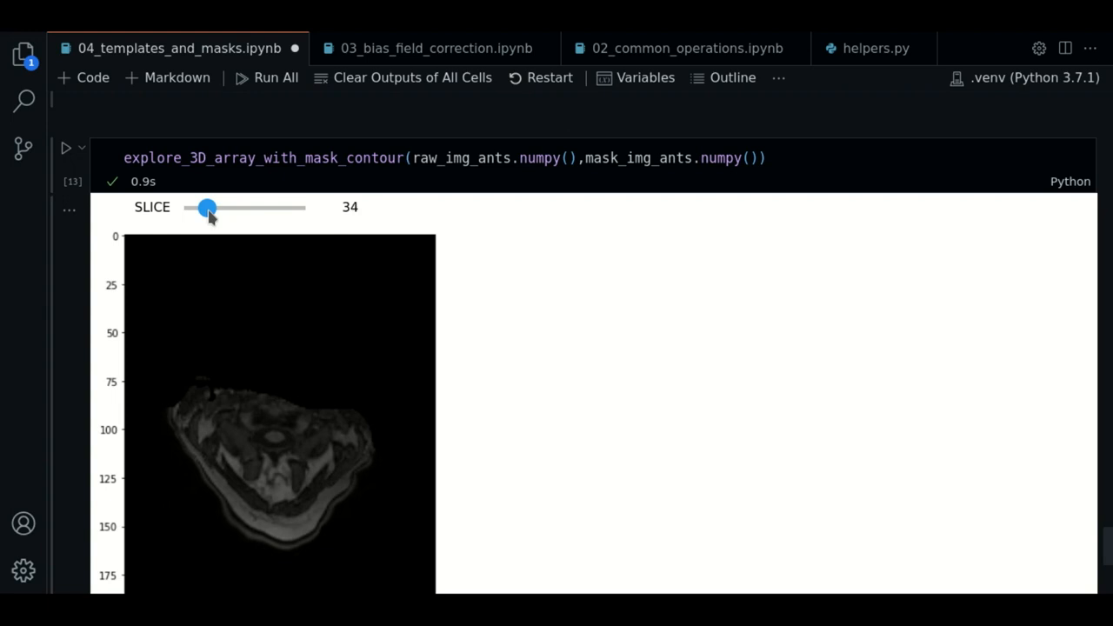
left_click_drag(207, 206, 252, 207)
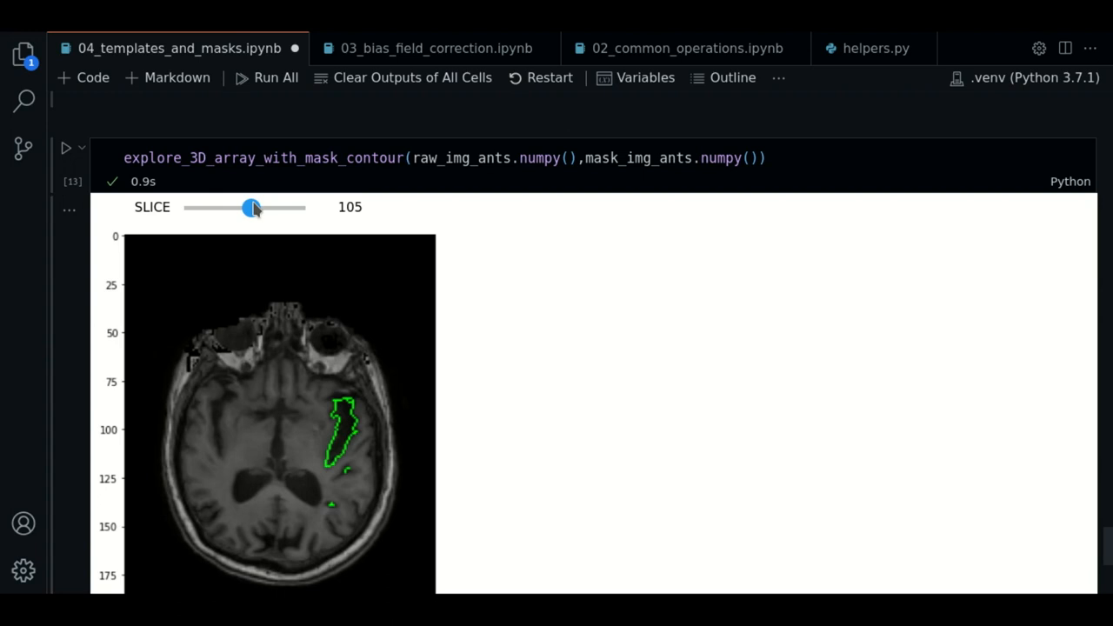
left_click_drag(253, 209, 264, 209)
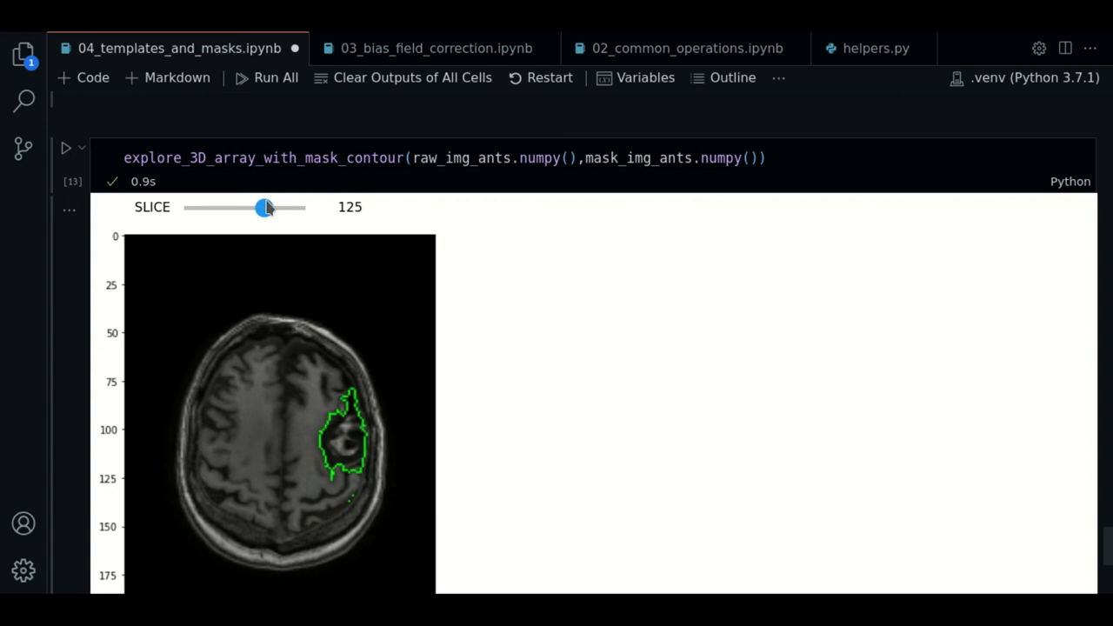
left_click_drag(265, 206, 268, 207)
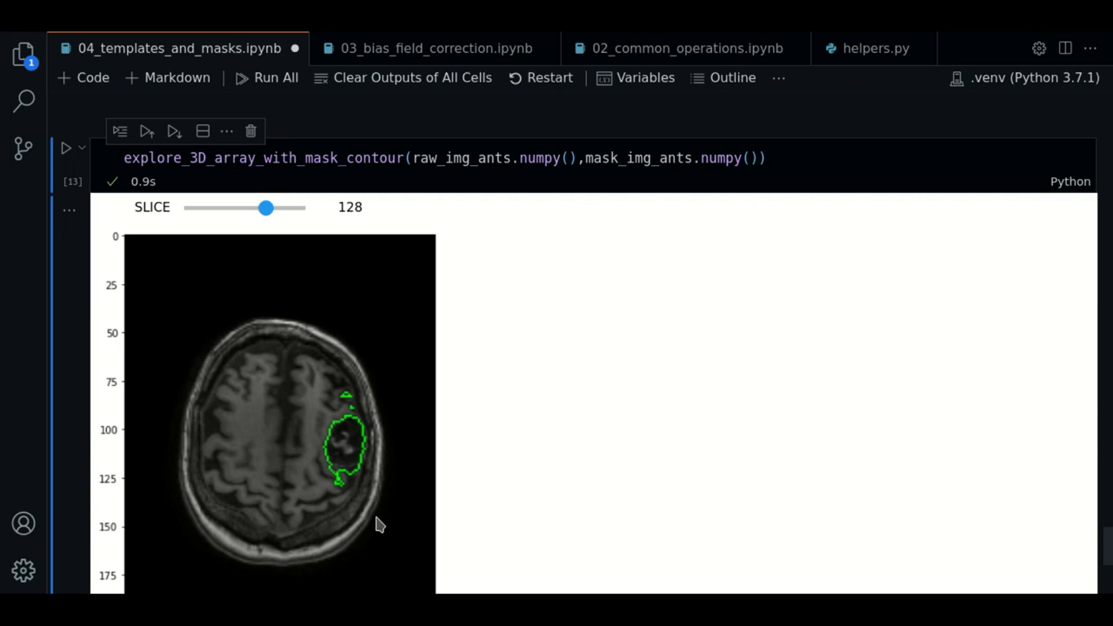
scroll("down", 3)
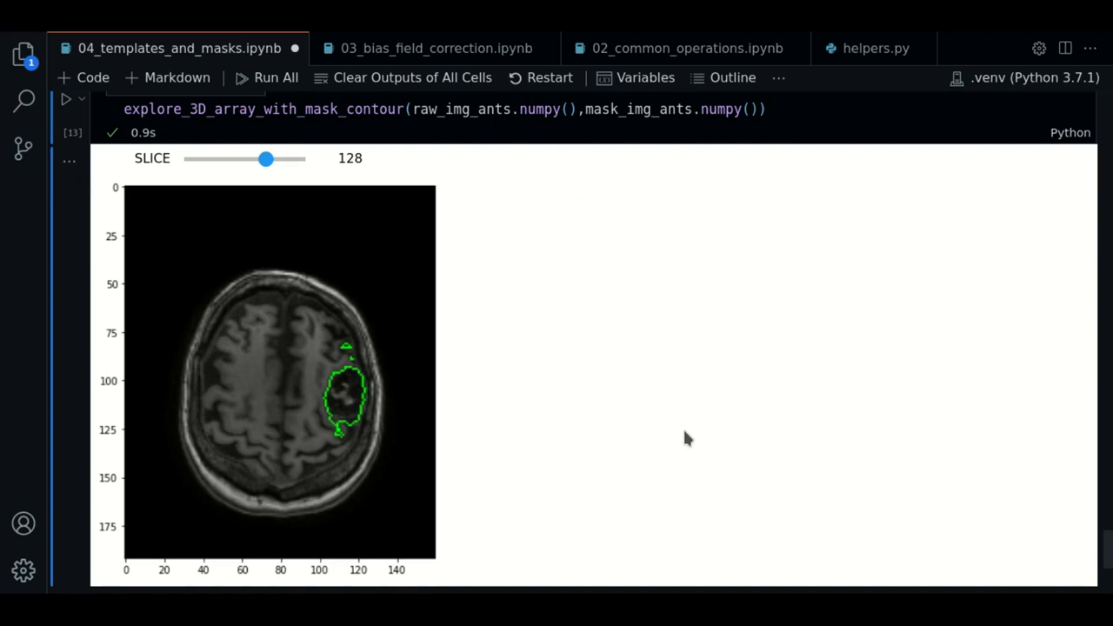